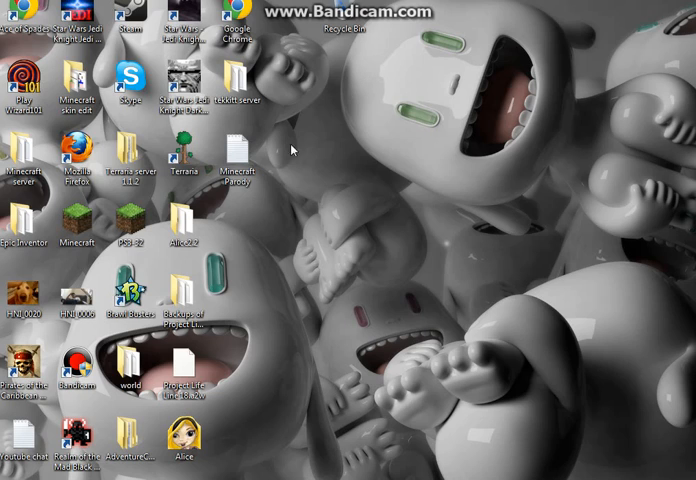
Select a few desktop icons, clear the selection, then select the Minecraft Parody icon
{"action": "left_click", "coordinate": [234, 160]}
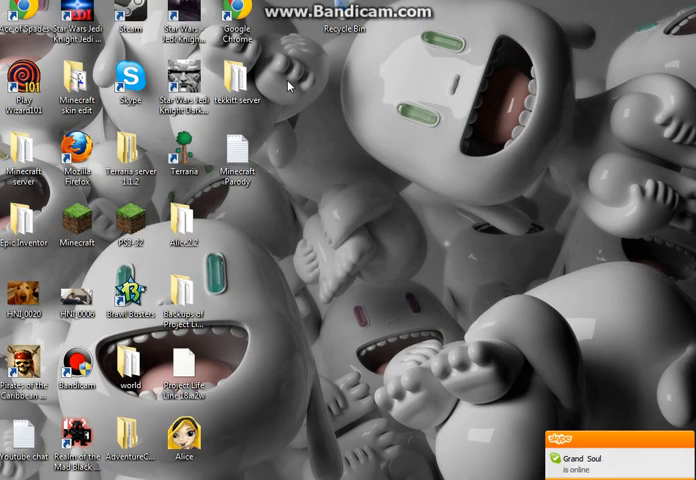
{"action": "mouse_move", "coordinate": [302, 69]}
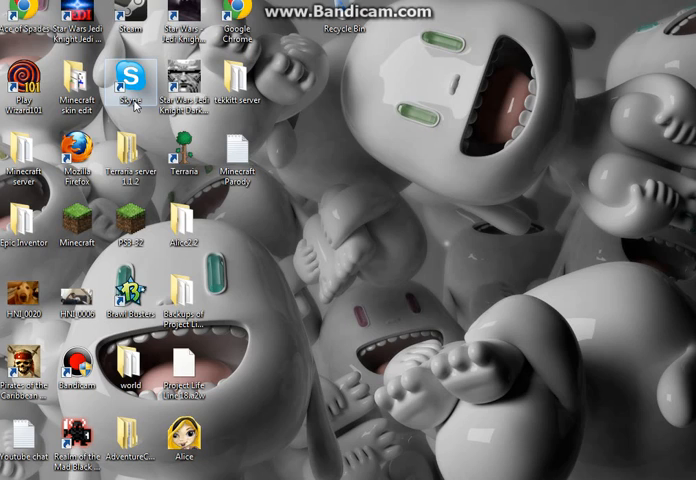
{"action": "left_click", "coordinate": [189, 169]}
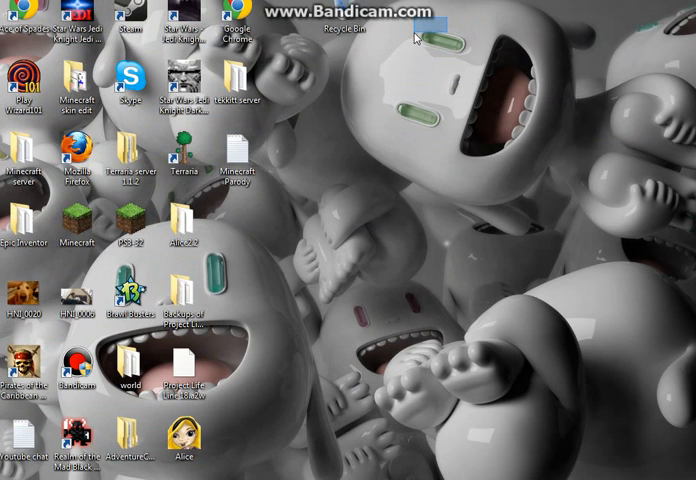
{"action": "left_click_drag", "start_coordinate": [413, 38], "coordinate": [364, 103]}
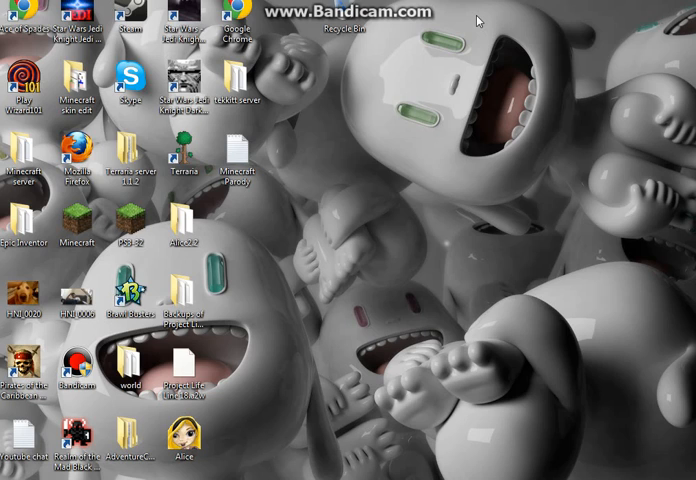
{"action": "left_click", "coordinate": [237, 90]}
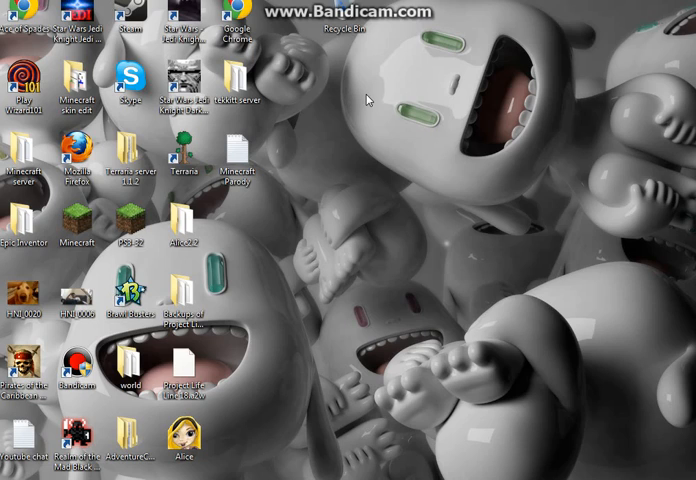
{"action": "mouse_move", "coordinate": [369, 100]}
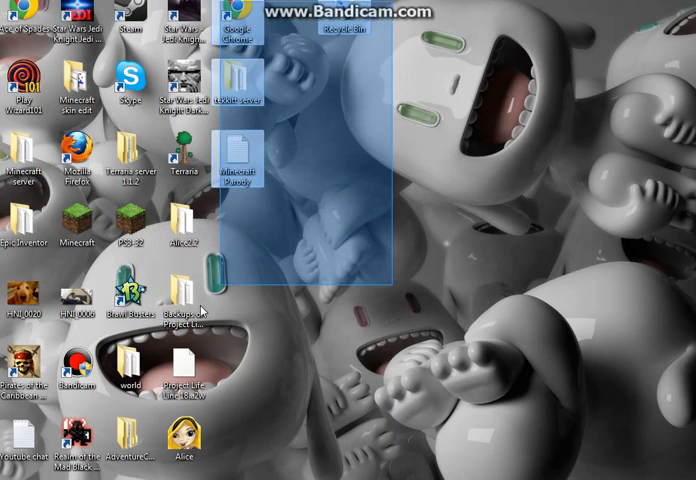
{"action": "left_click", "coordinate": [402, 452]}
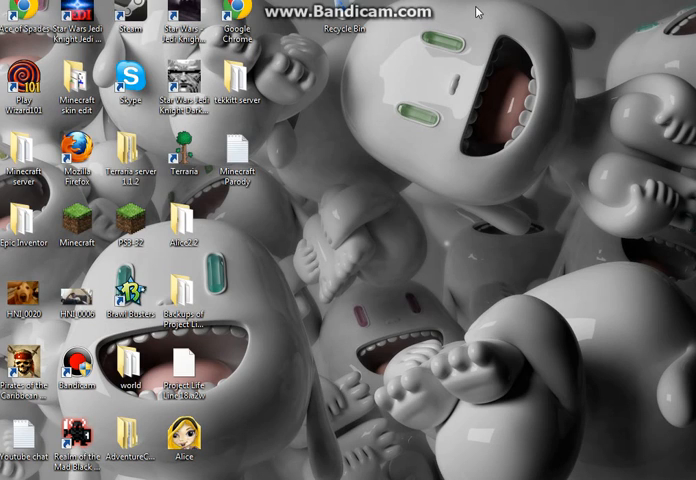
{"action": "mouse_move", "coordinate": [483, 42]}
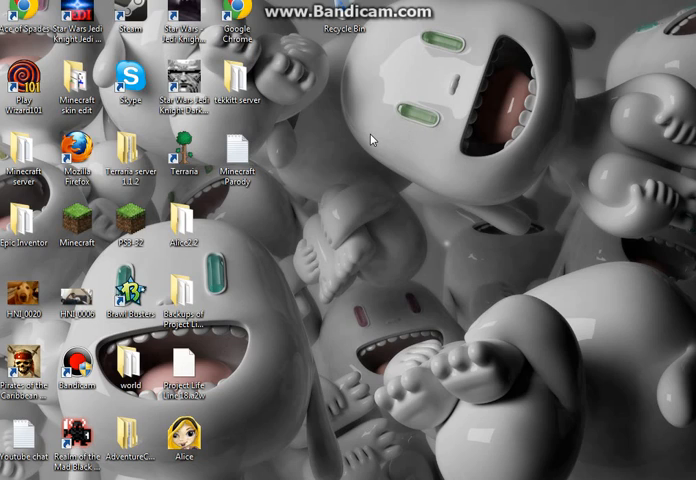
{"action": "mouse_move", "coordinate": [371, 141]}
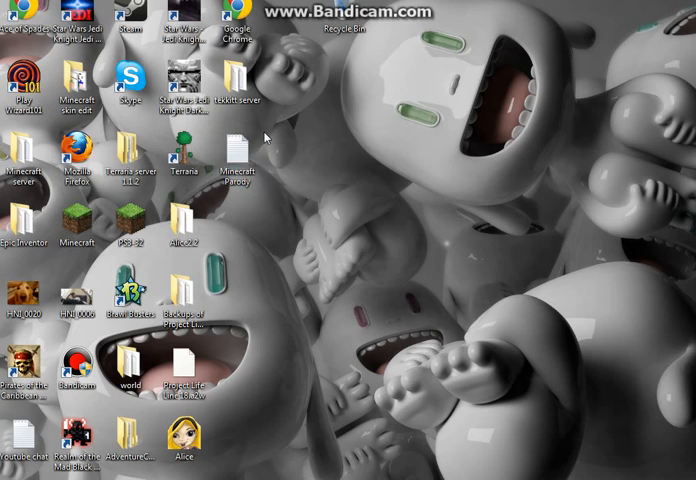
{"action": "left_click", "coordinate": [238, 165]}
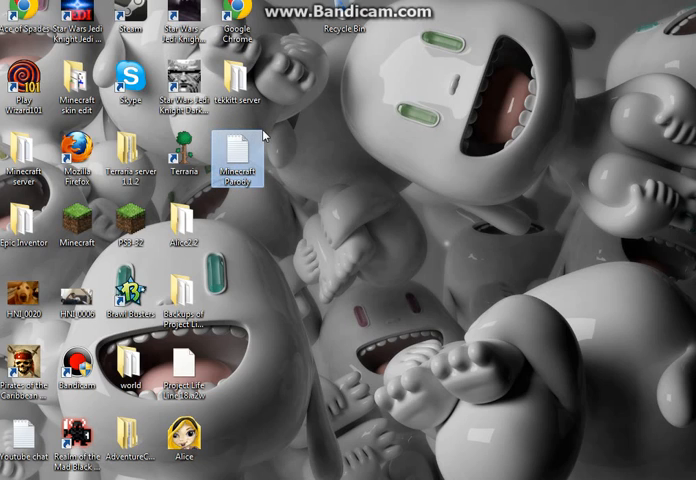